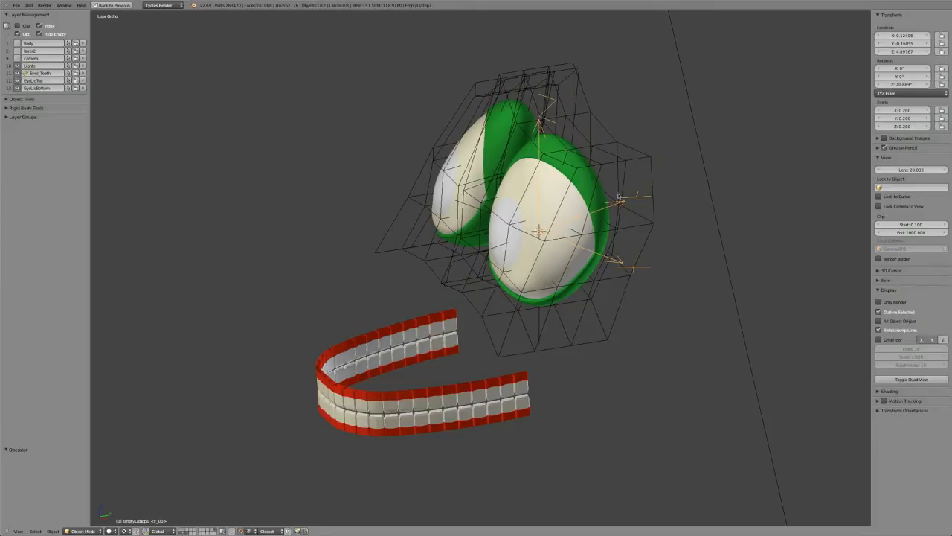
pyautogui.moveTo(690, 309)
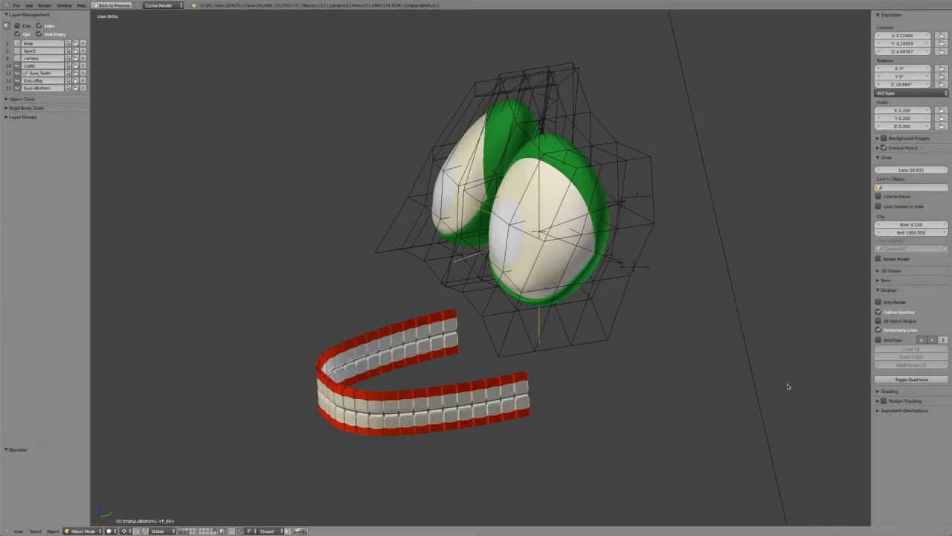
# - Zoom toward the eyeballs and select control points on the right eye's lattice to reshape it
pyautogui.moveTo(787, 386); pyautogui.dragTo(767, 404)
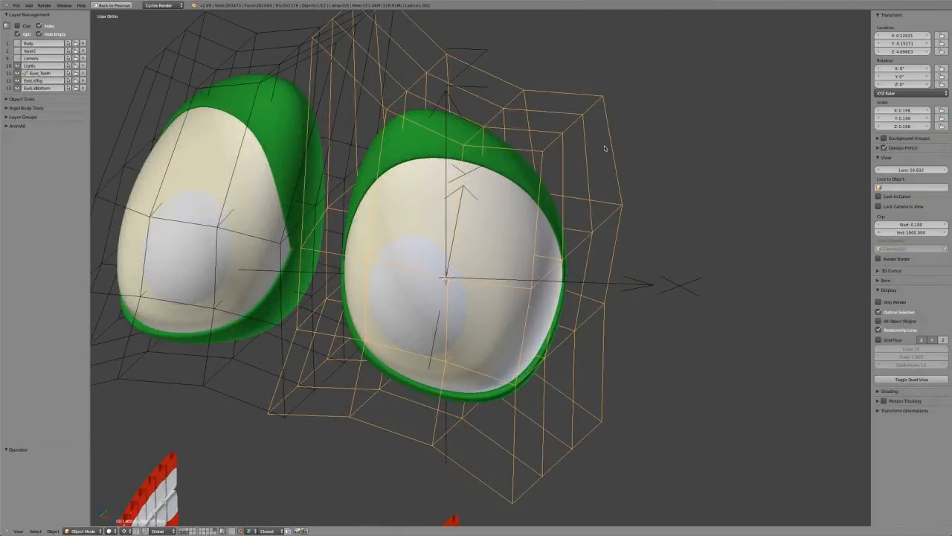
pyautogui.click(82, 531)
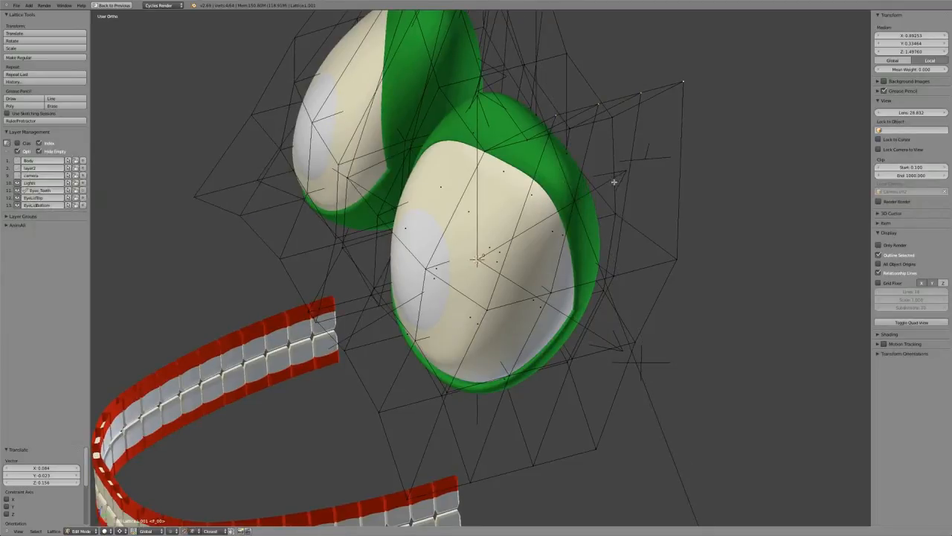
pyautogui.press('Tab')
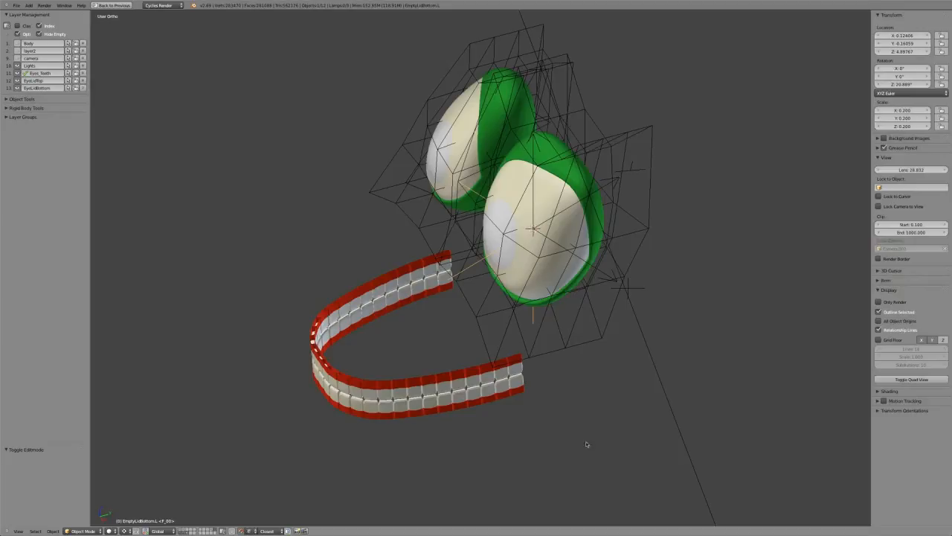
pyautogui.moveTo(799, 63)
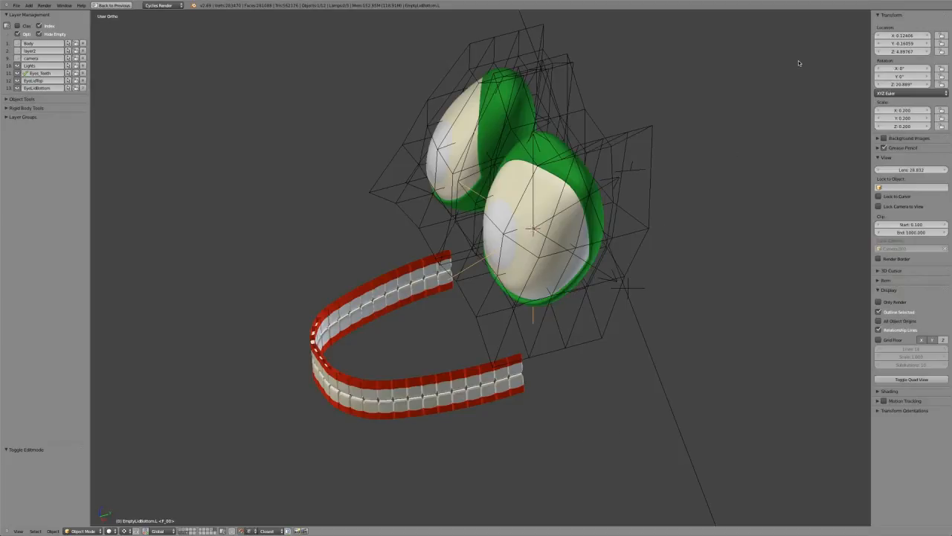